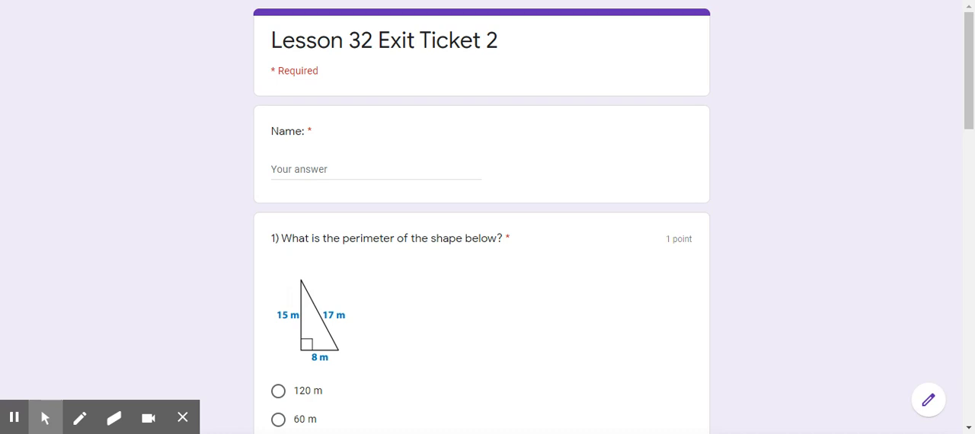
pyautogui.moveTo(760, 212)
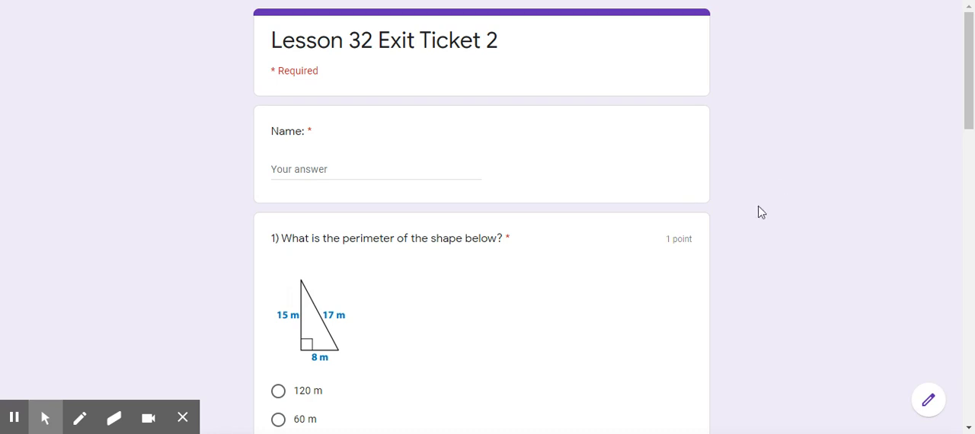
pyautogui.moveTo(319, 197)
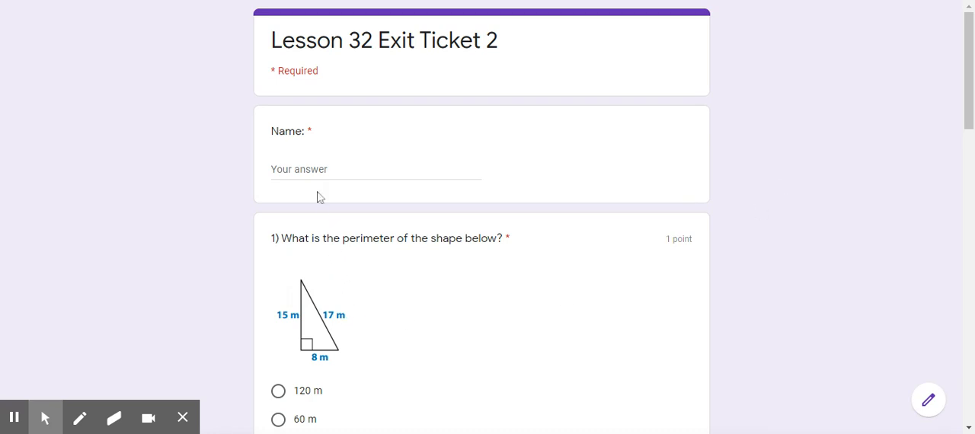
pyautogui.moveTo(311, 196)
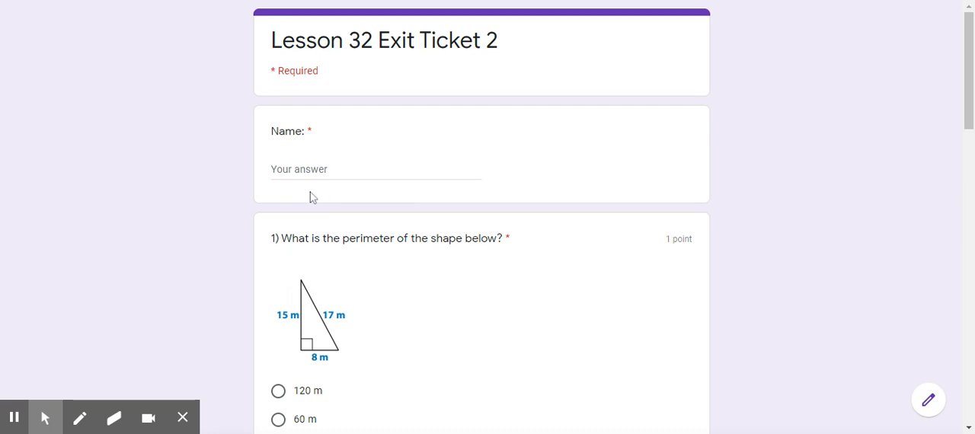
pyautogui.moveTo(379, 364)
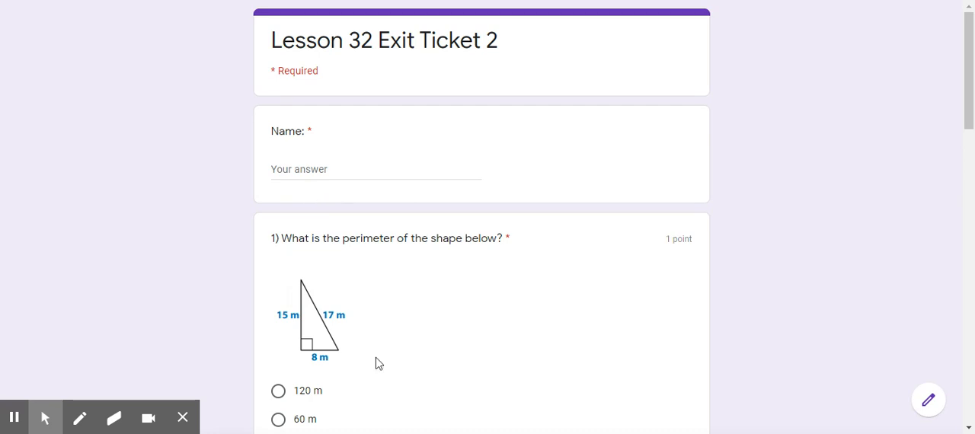
pyautogui.moveTo(358, 325)
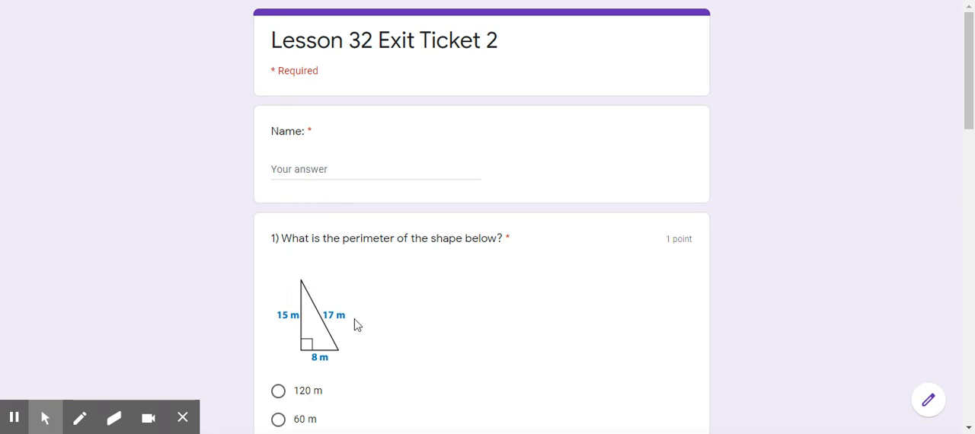
pyautogui.moveTo(465, 256)
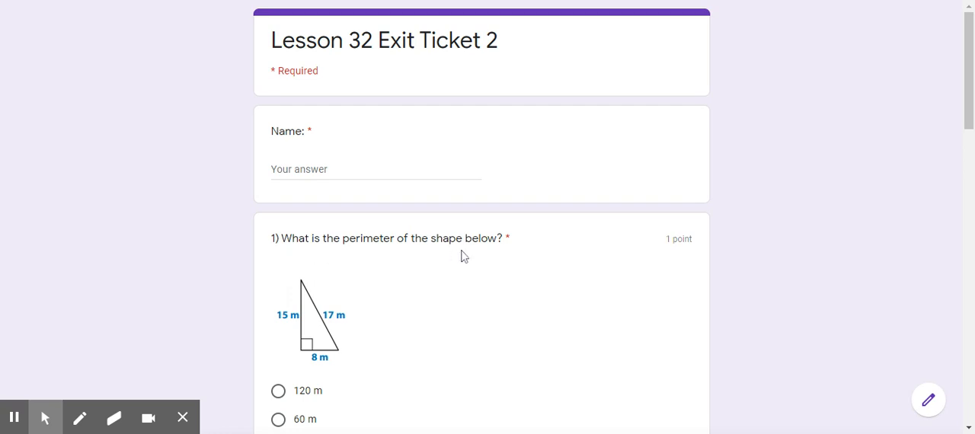
pyautogui.moveTo(498, 266)
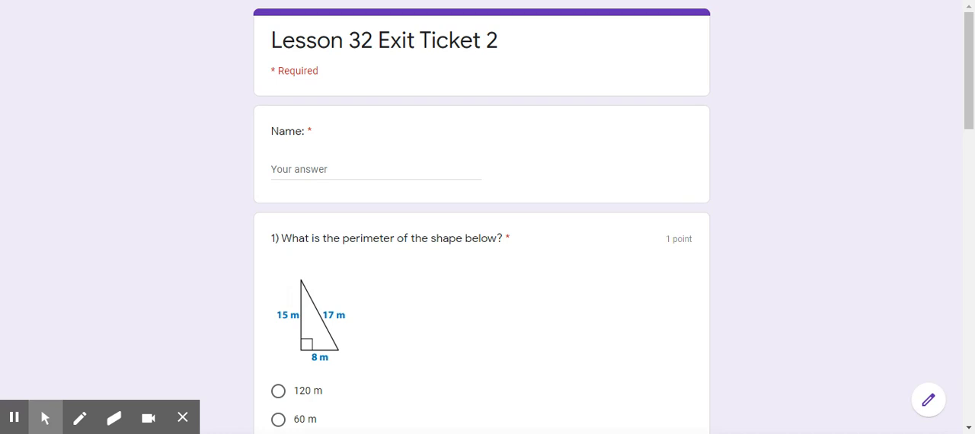
pyautogui.moveTo(498, 277)
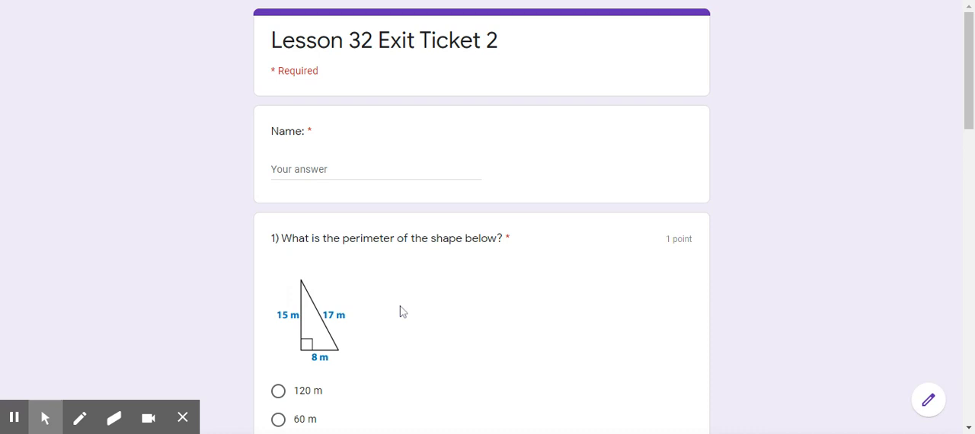
pyautogui.scroll(-3)
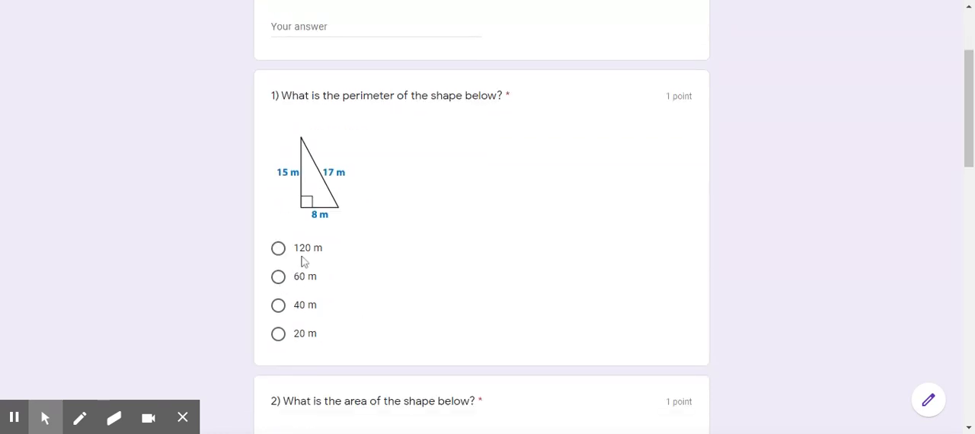
pyautogui.moveTo(309, 291)
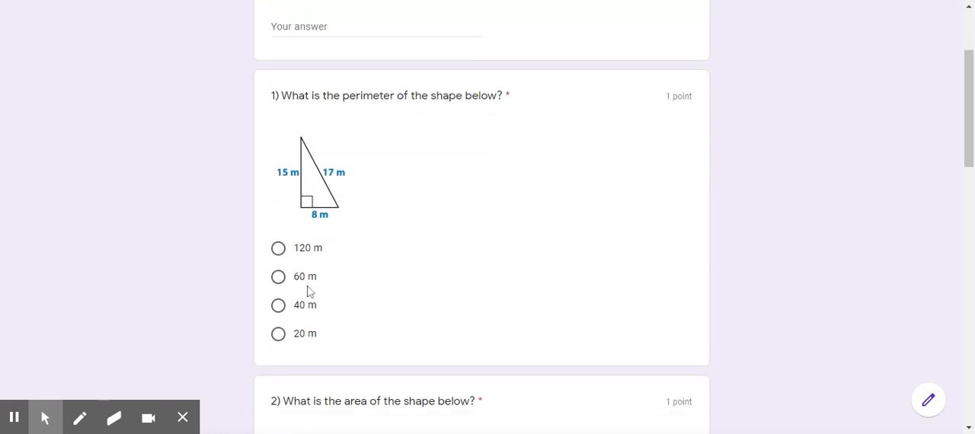
pyautogui.moveTo(317, 315)
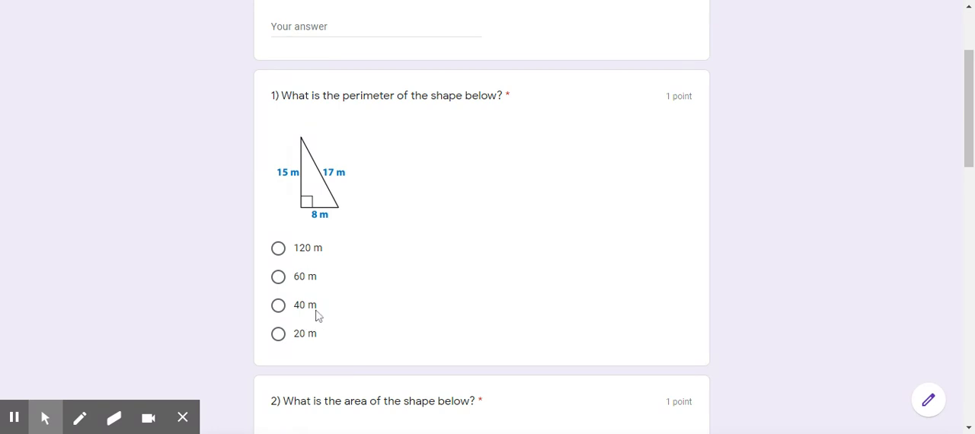
pyautogui.moveTo(318, 345)
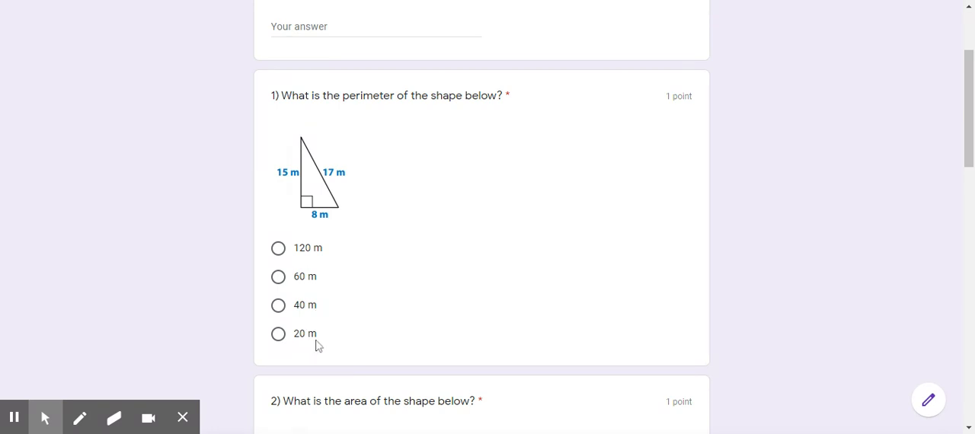
pyautogui.scroll(-3)
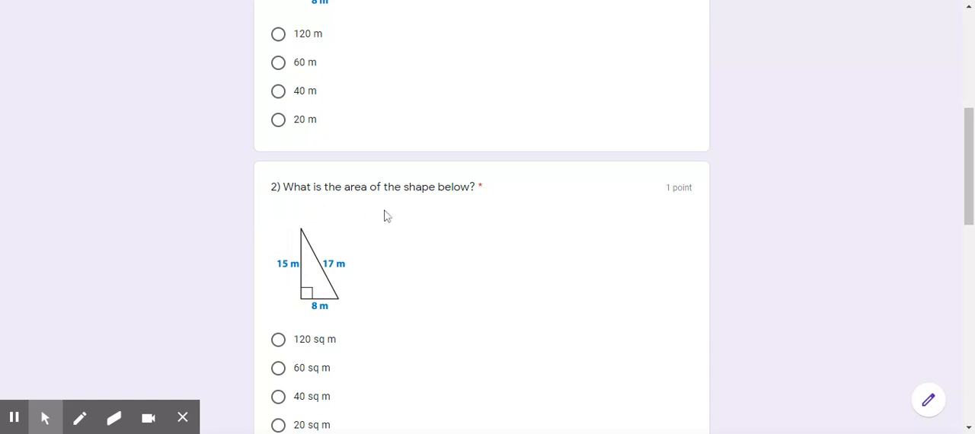
pyautogui.moveTo(470, 210)
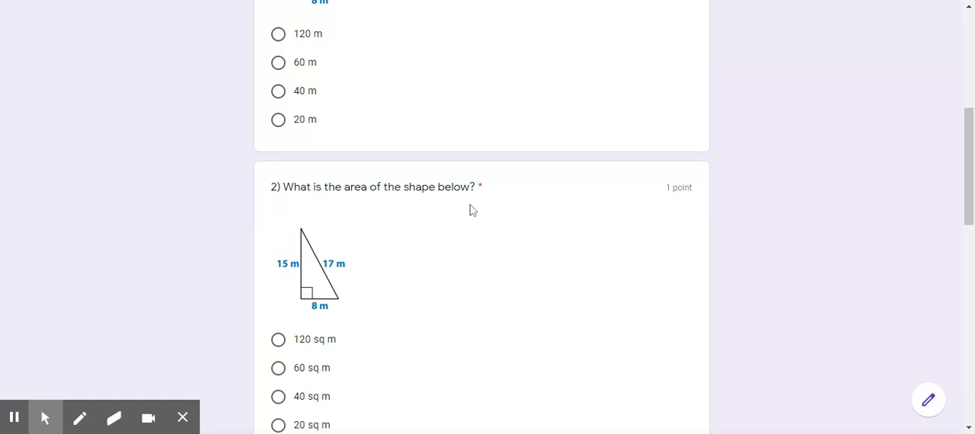
pyautogui.moveTo(353, 246)
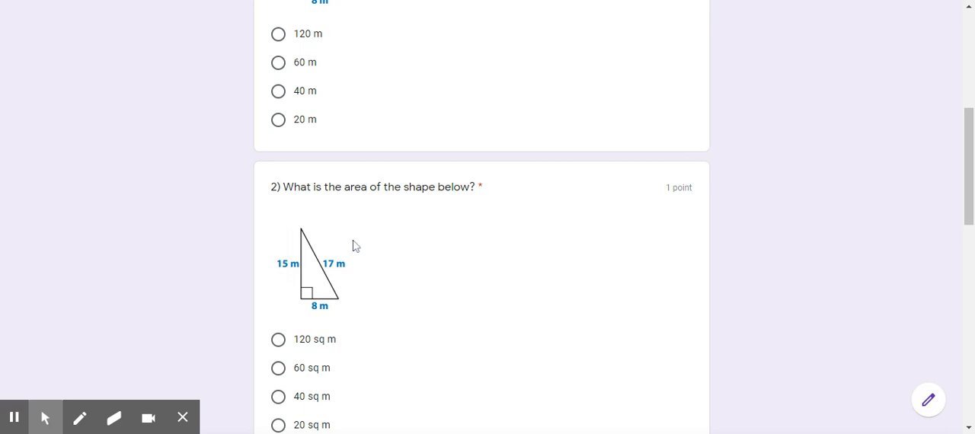
pyautogui.moveTo(368, 233)
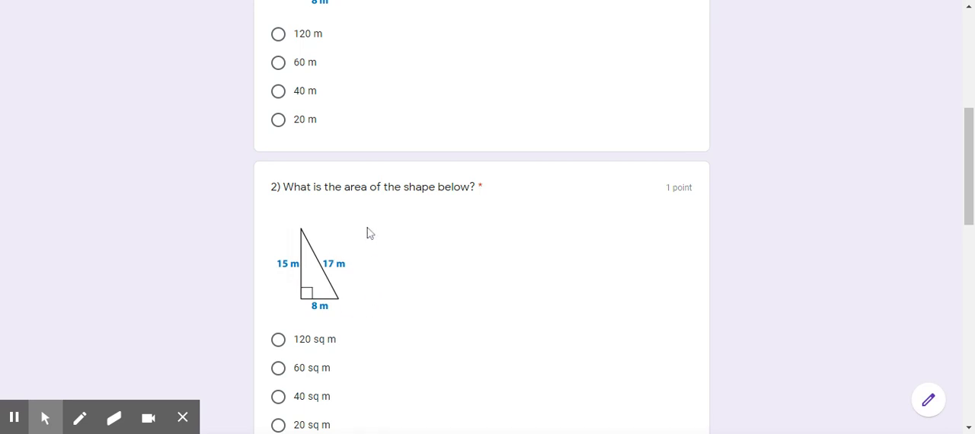
pyautogui.moveTo(326, 281)
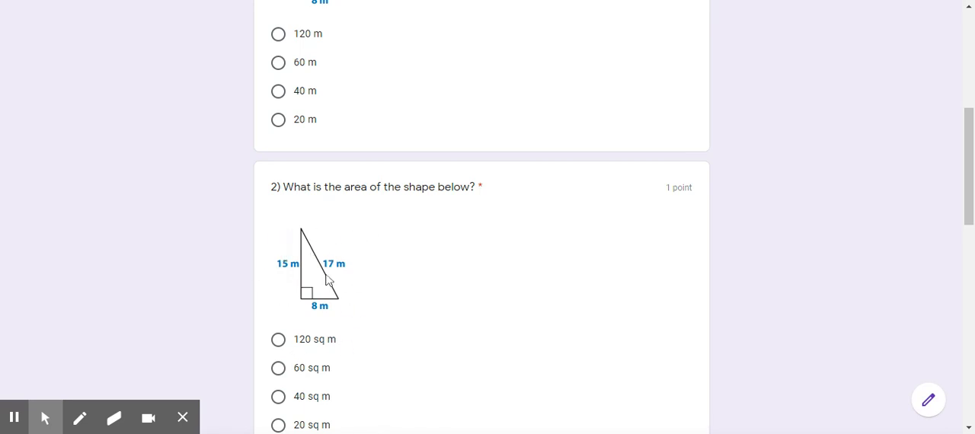
pyautogui.moveTo(428, 214)
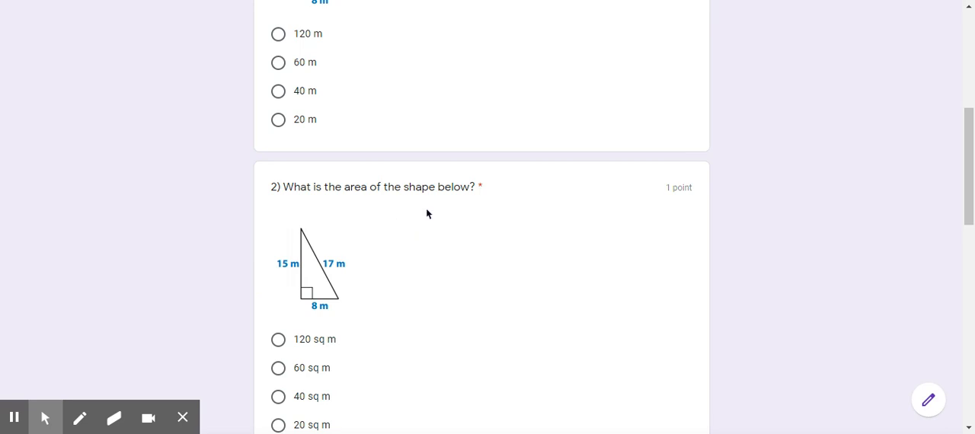
pyautogui.moveTo(479, 239)
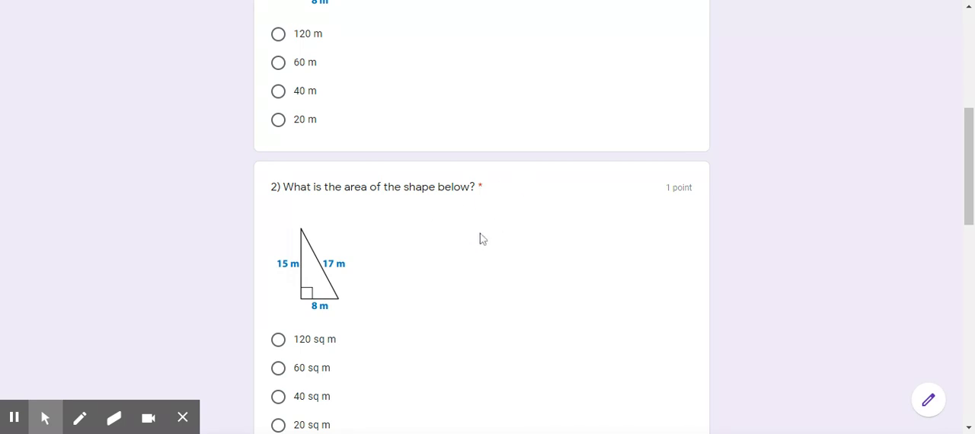
pyautogui.moveTo(512, 245)
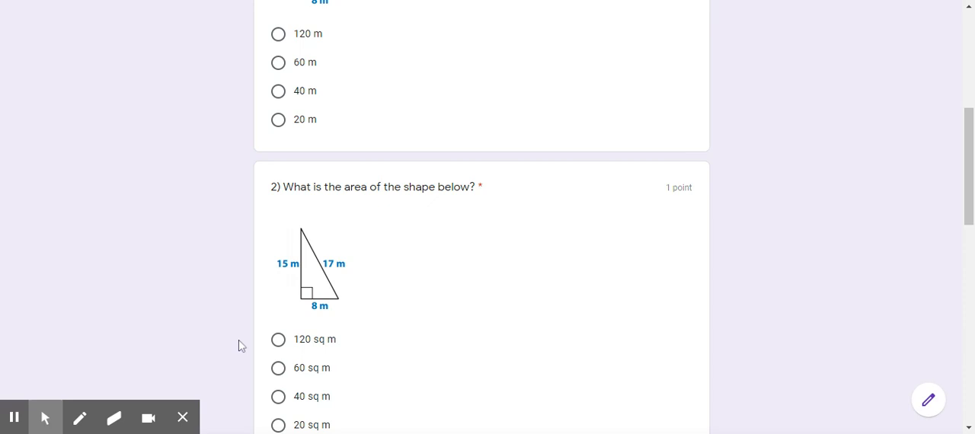
pyautogui.moveTo(447, 330)
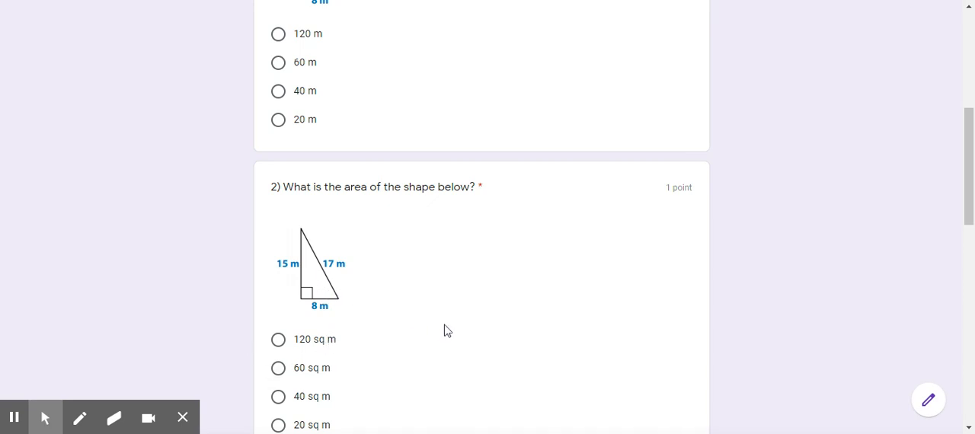
pyautogui.moveTo(323, 371)
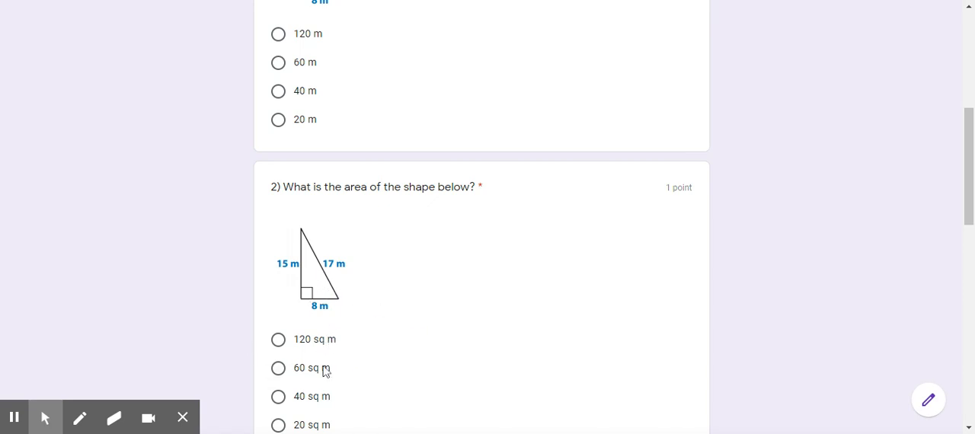
pyautogui.moveTo(323, 356)
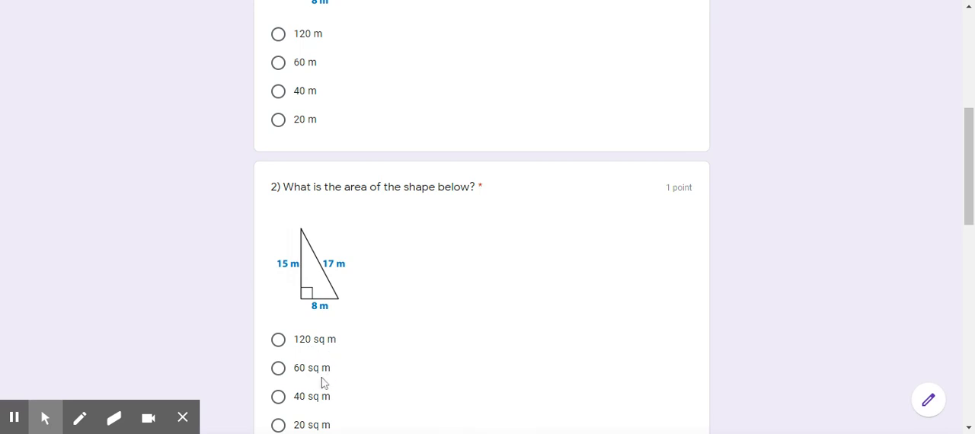
pyautogui.moveTo(317, 421)
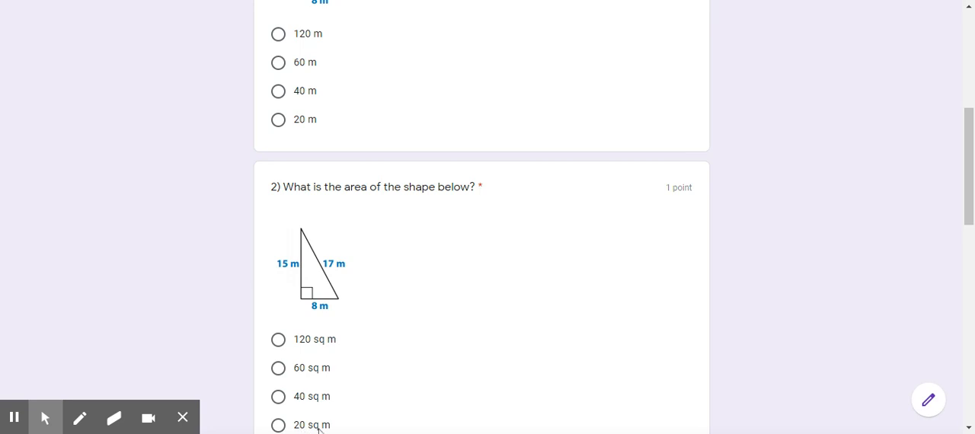
pyautogui.scroll(-3)
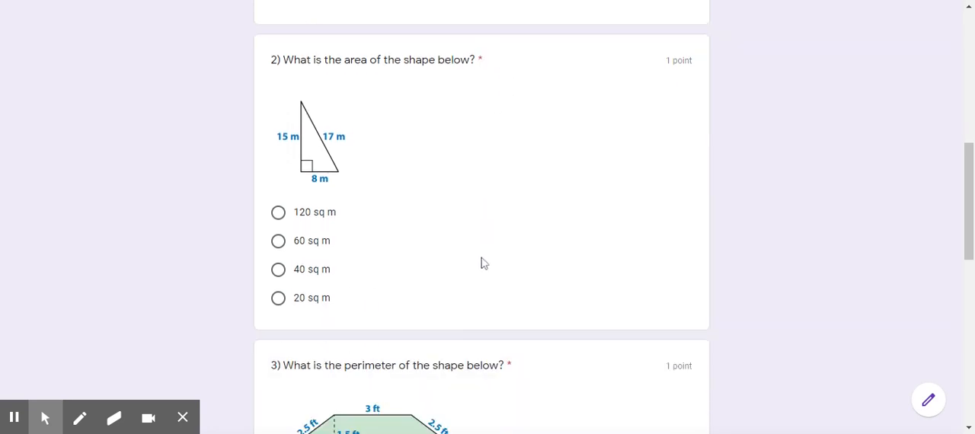
pyautogui.scroll(-3)
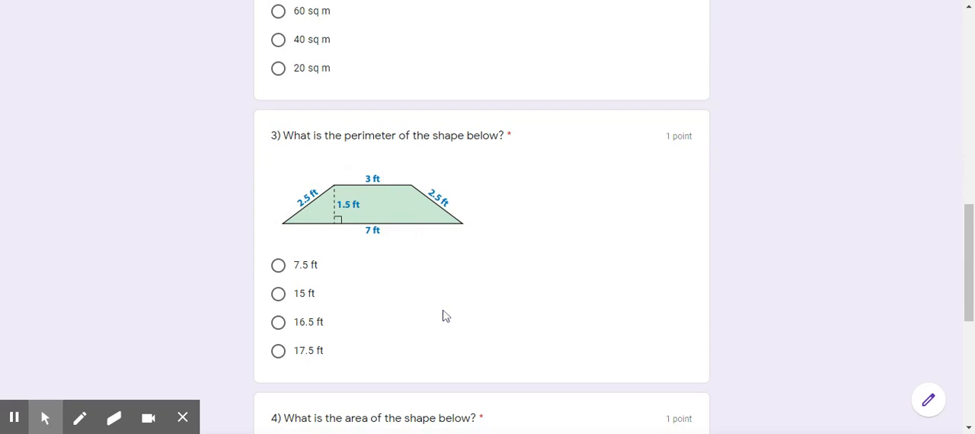
pyautogui.moveTo(430, 153)
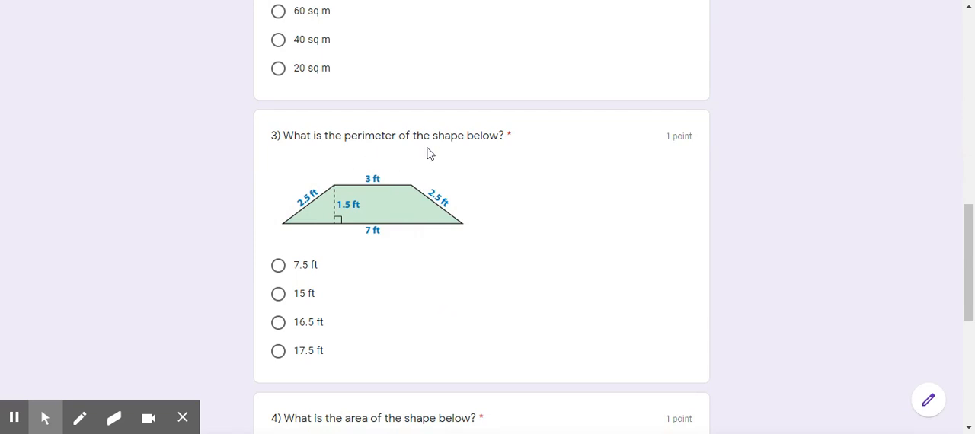
pyautogui.moveTo(364, 207)
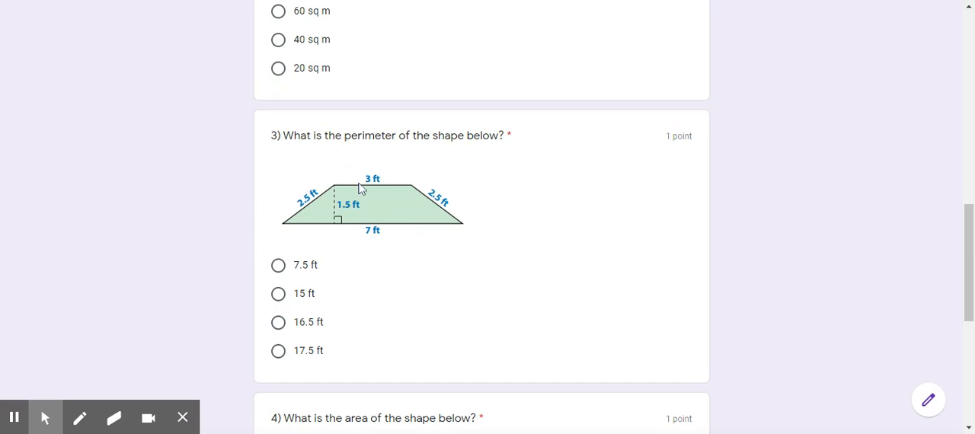
pyautogui.moveTo(360, 189)
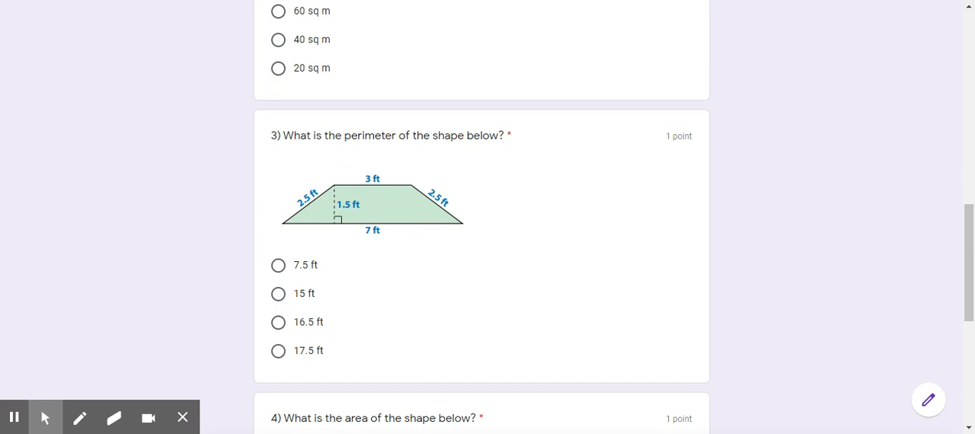
pyautogui.moveTo(338, 302)
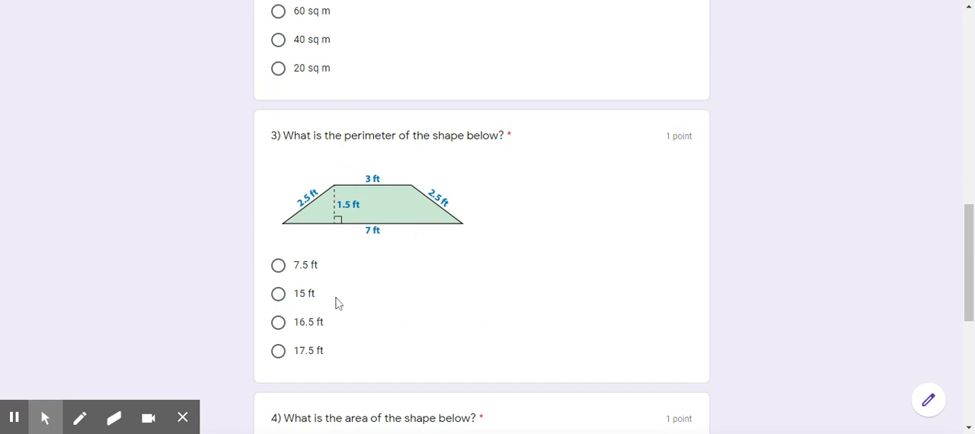
pyautogui.moveTo(386, 303)
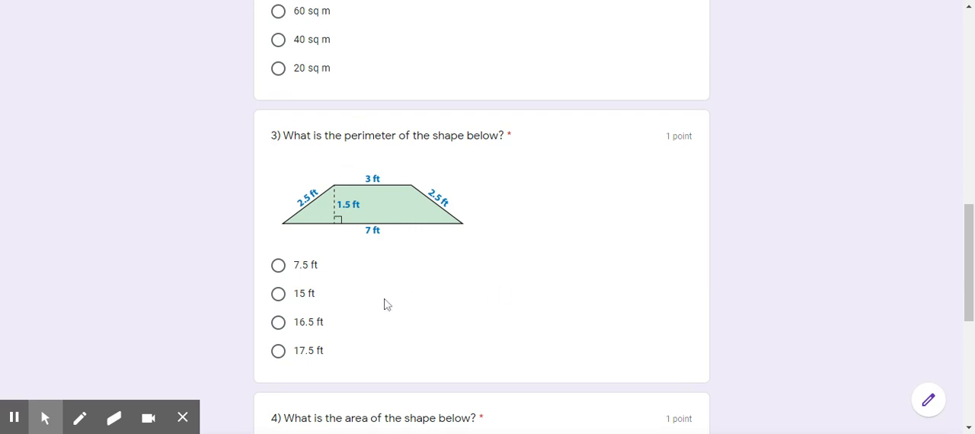
pyautogui.moveTo(318, 276)
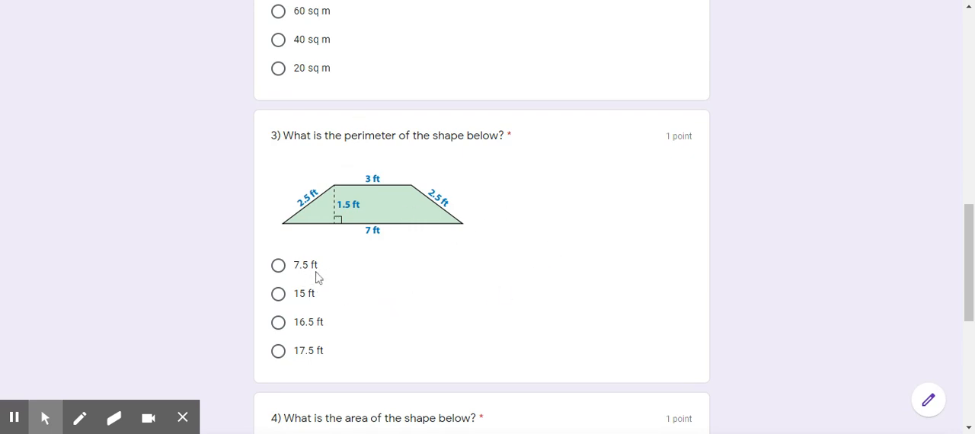
pyautogui.moveTo(315, 310)
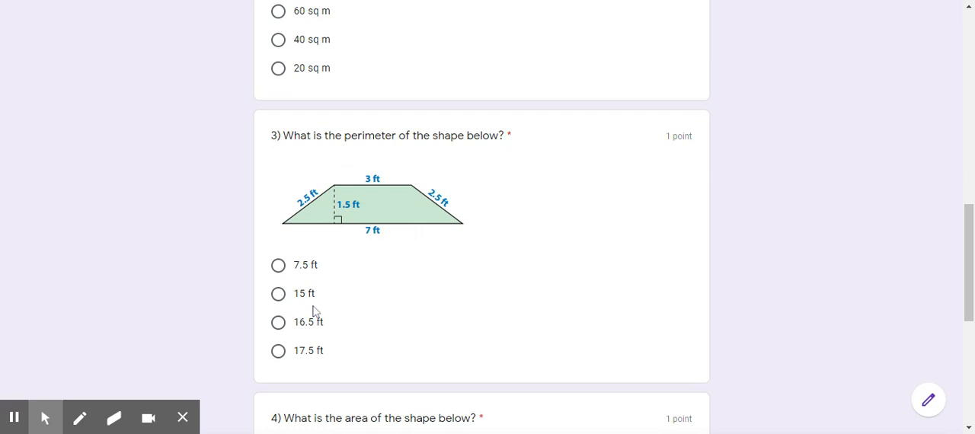
pyautogui.moveTo(316, 335)
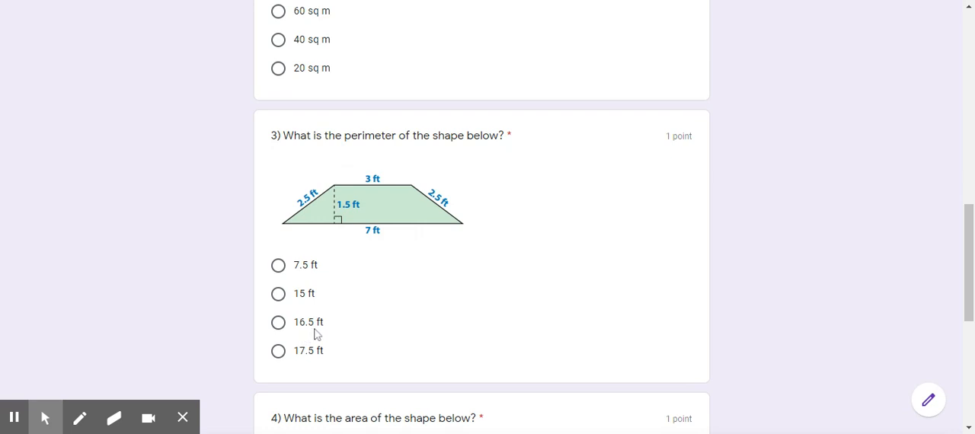
pyautogui.moveTo(324, 365)
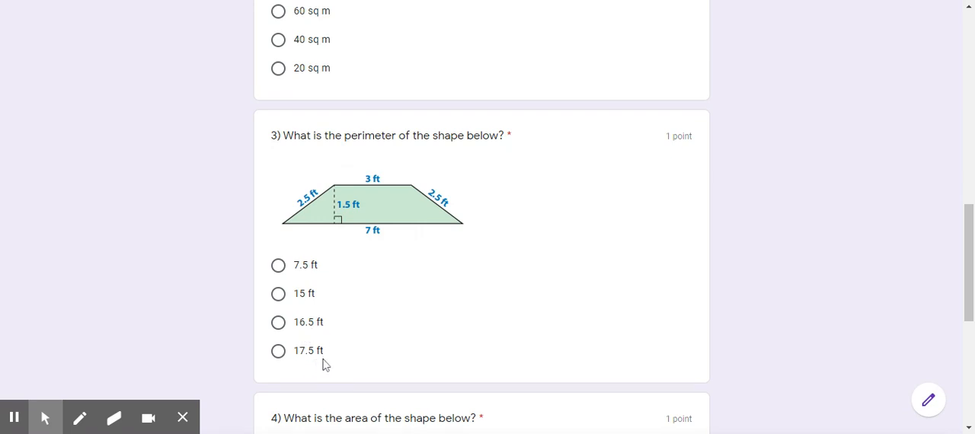
pyautogui.scroll(-3)
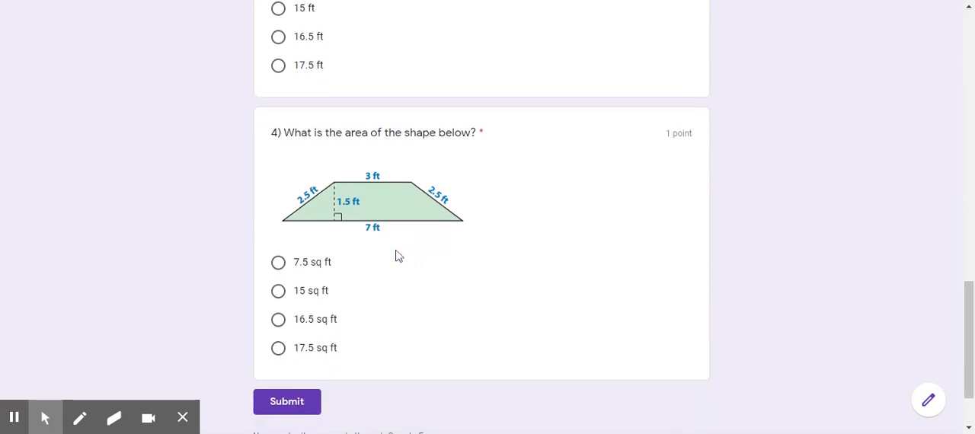
pyautogui.moveTo(332, 156)
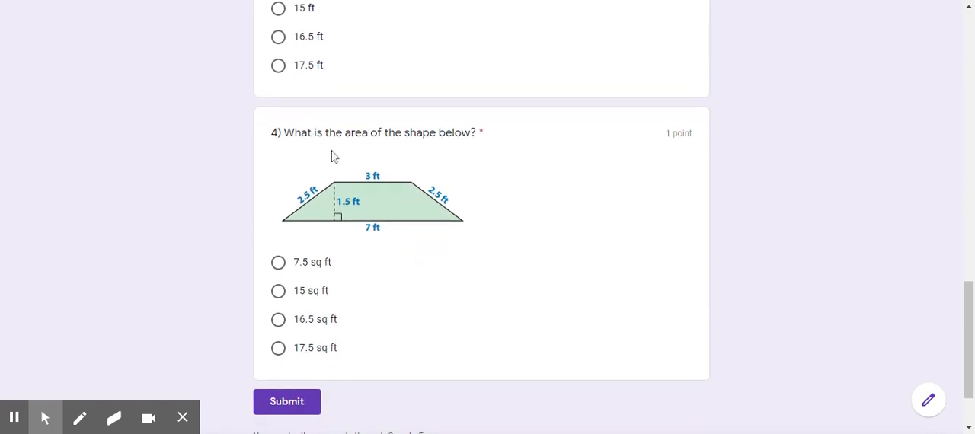
pyautogui.moveTo(479, 156)
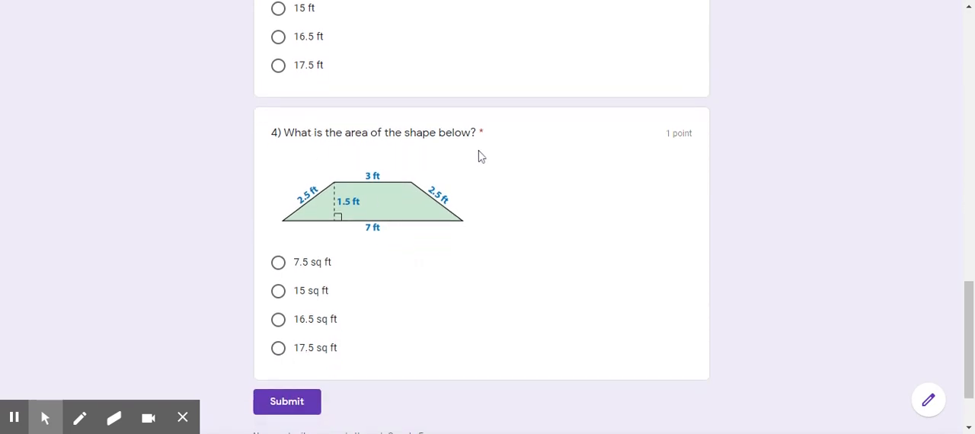
pyautogui.moveTo(303, 283)
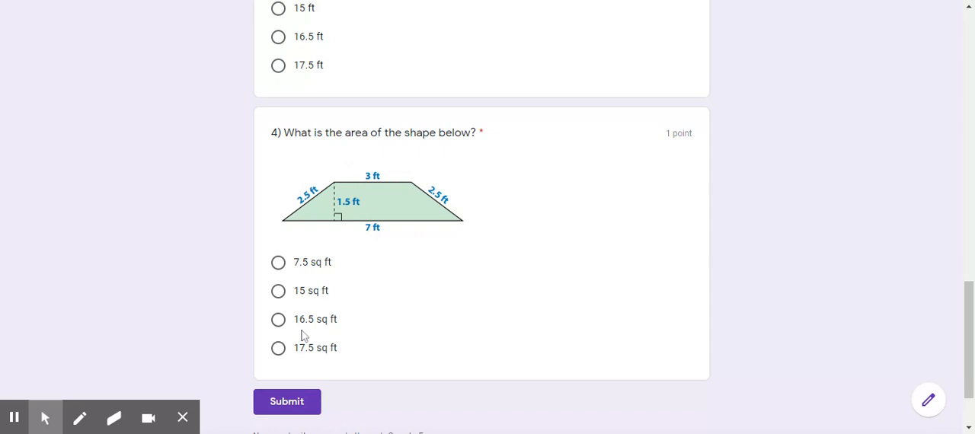
pyautogui.moveTo(312, 360)
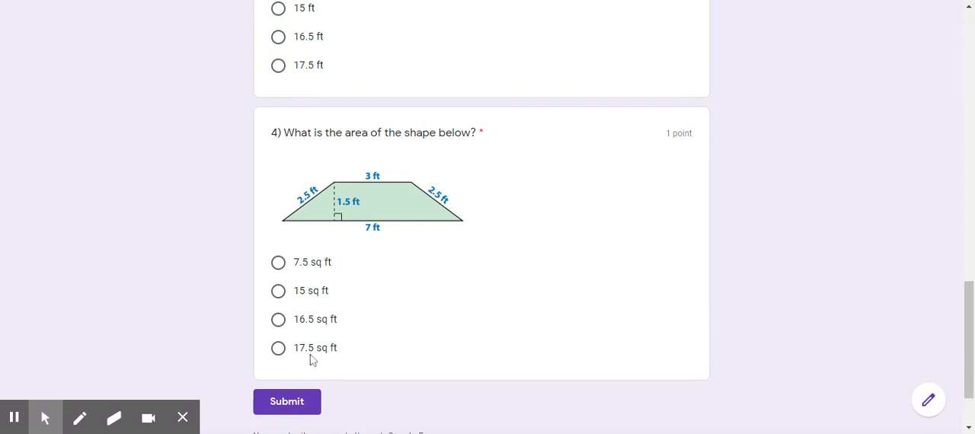
pyautogui.moveTo(335, 361)
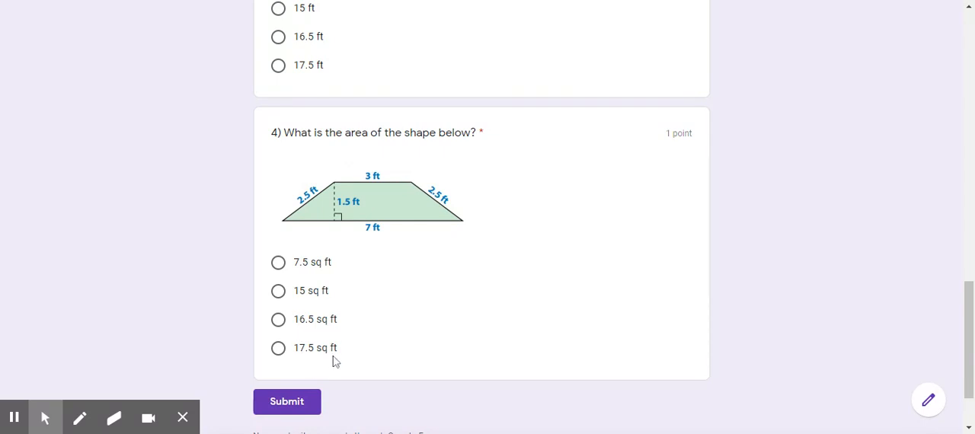
pyautogui.moveTo(341, 188)
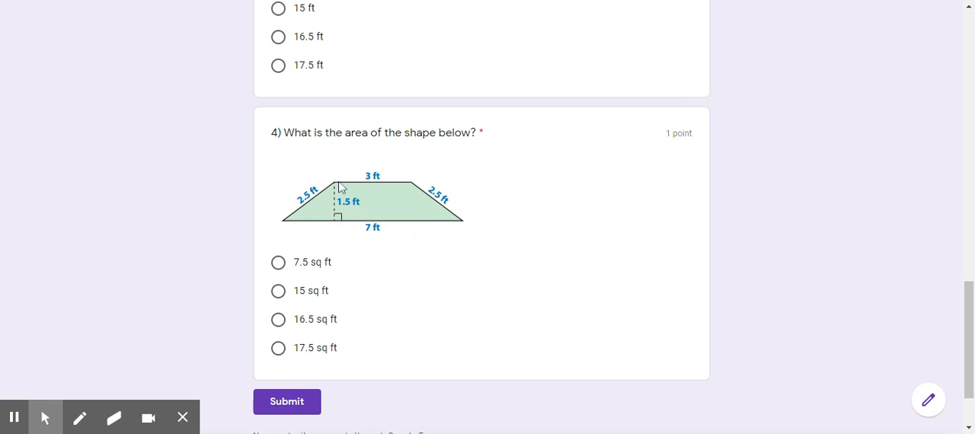
pyautogui.moveTo(304, 212)
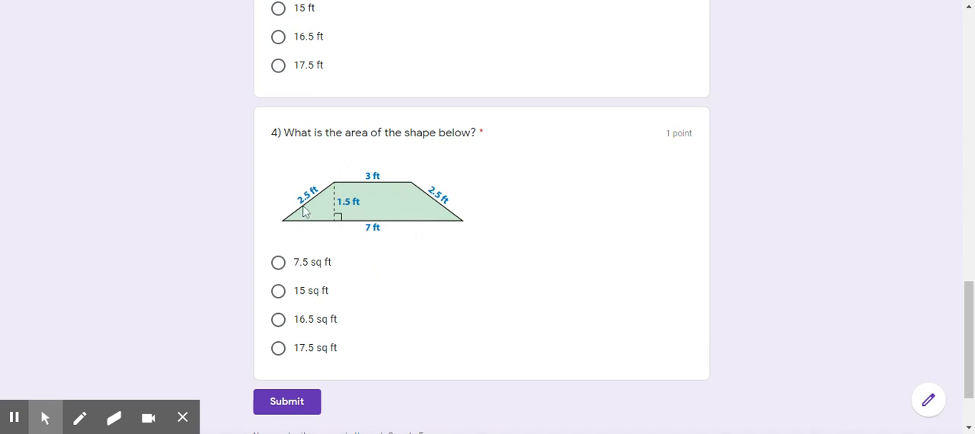
pyautogui.moveTo(301, 235)
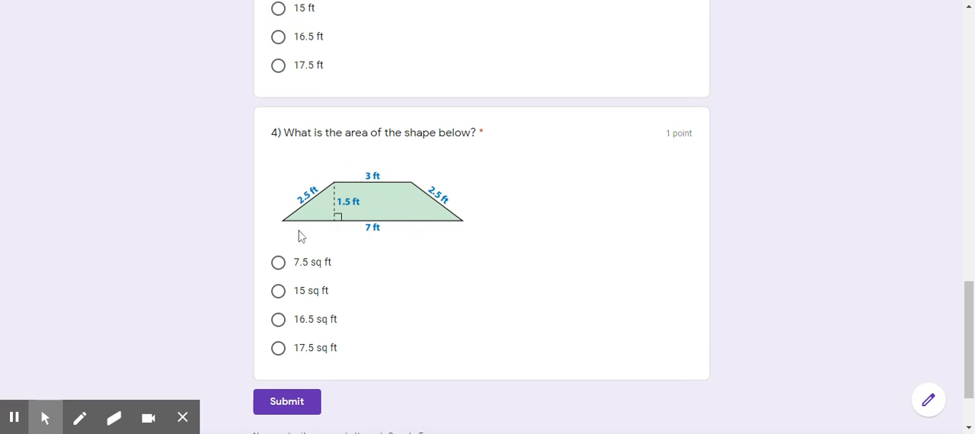
pyautogui.moveTo(396, 223)
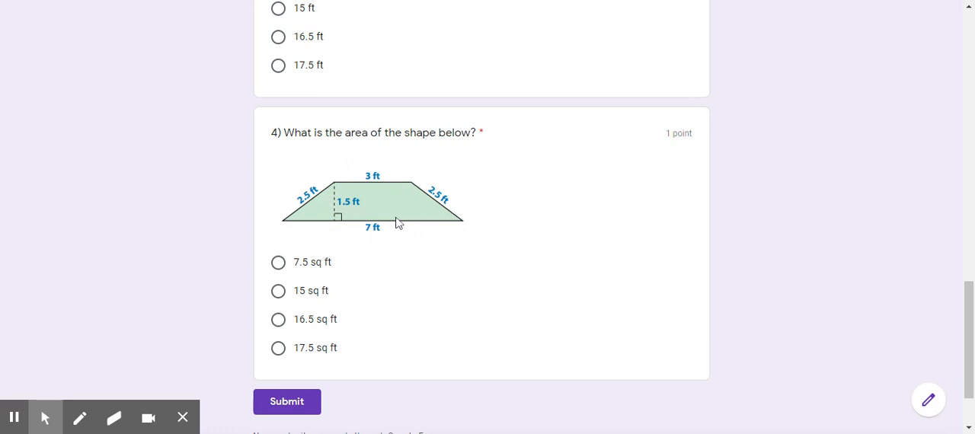
pyautogui.moveTo(389, 197)
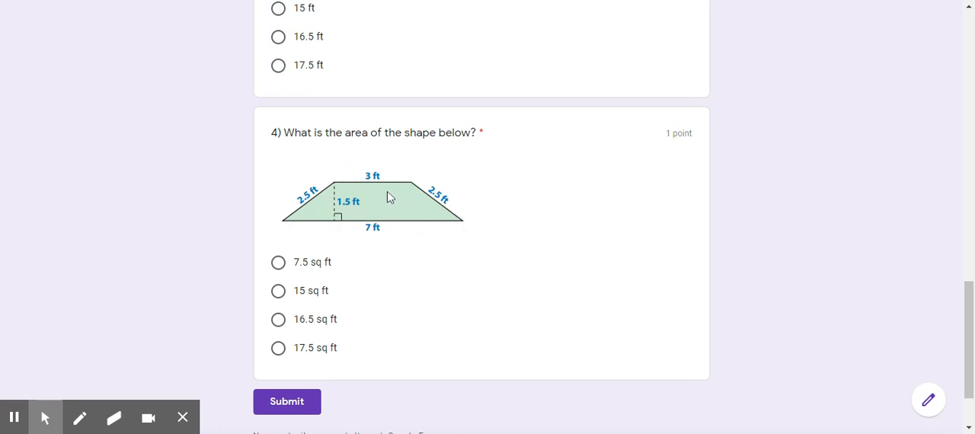
pyautogui.moveTo(373, 212)
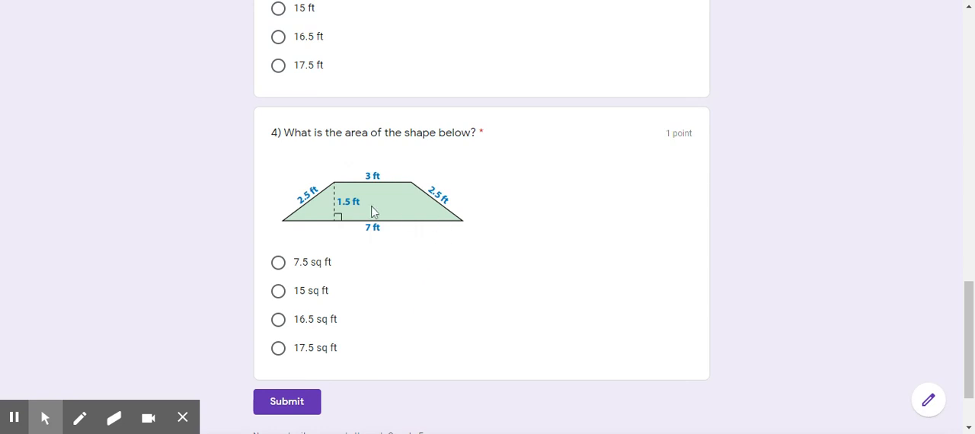
pyautogui.moveTo(433, 419)
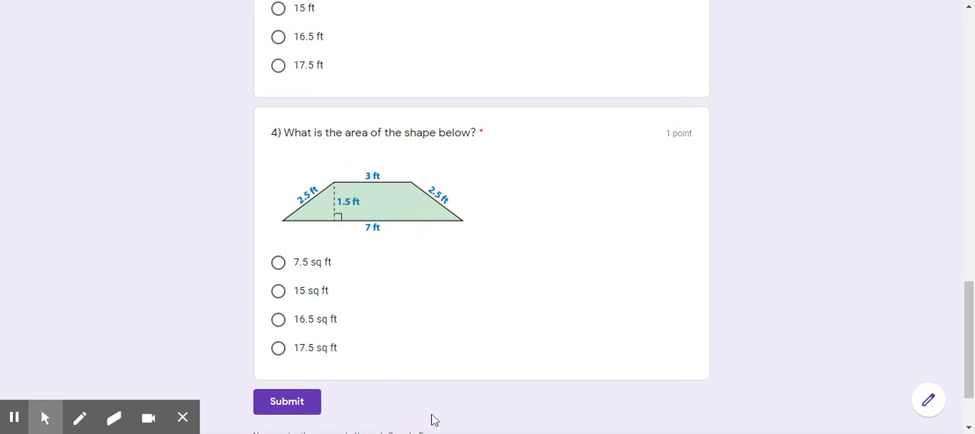
pyautogui.moveTo(407, 278)
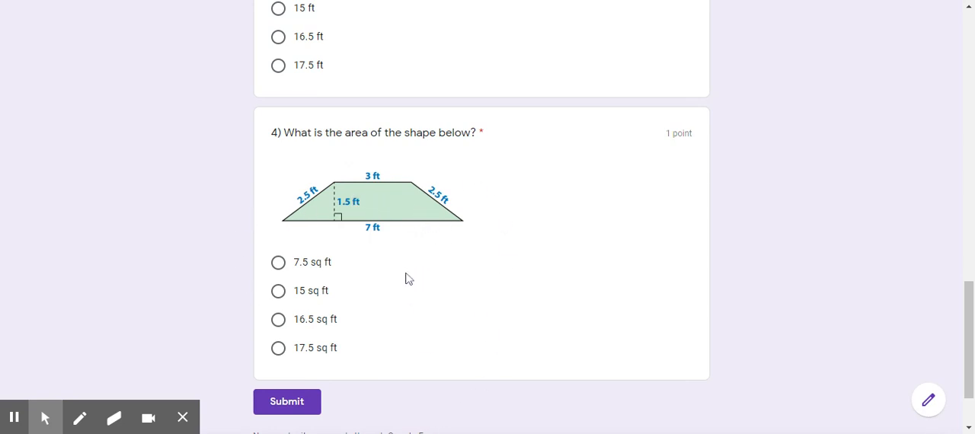
pyautogui.scroll(-3)
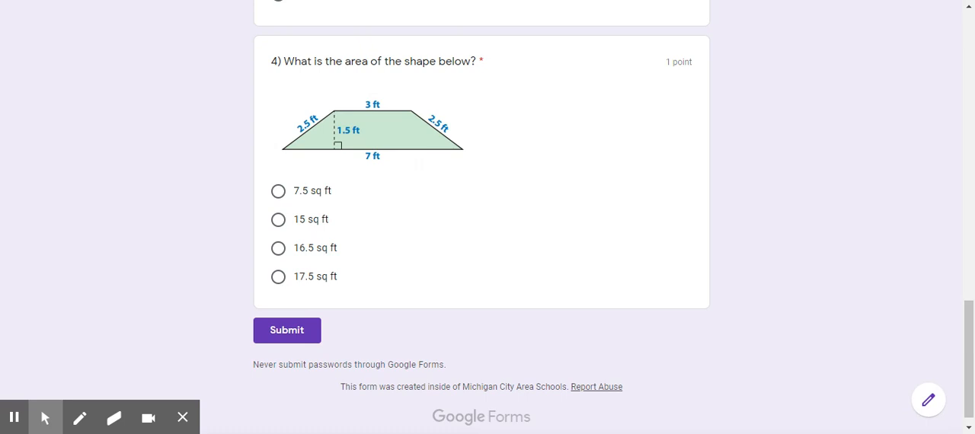
pyautogui.moveTo(14, 417)
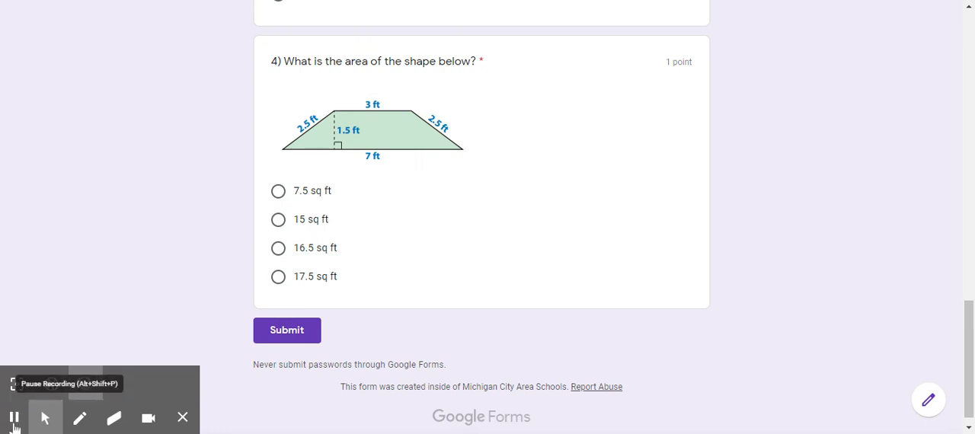